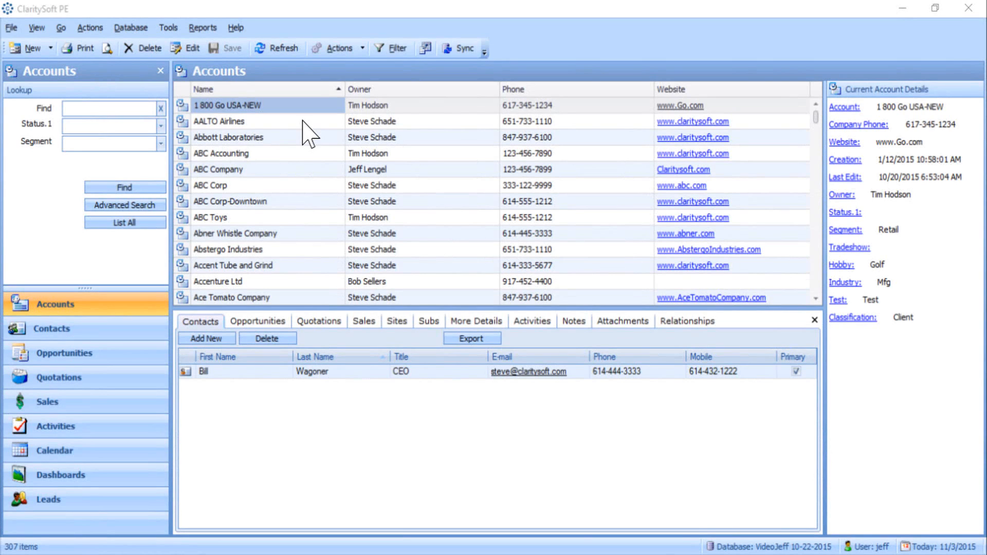
mouse_move(192, 49)
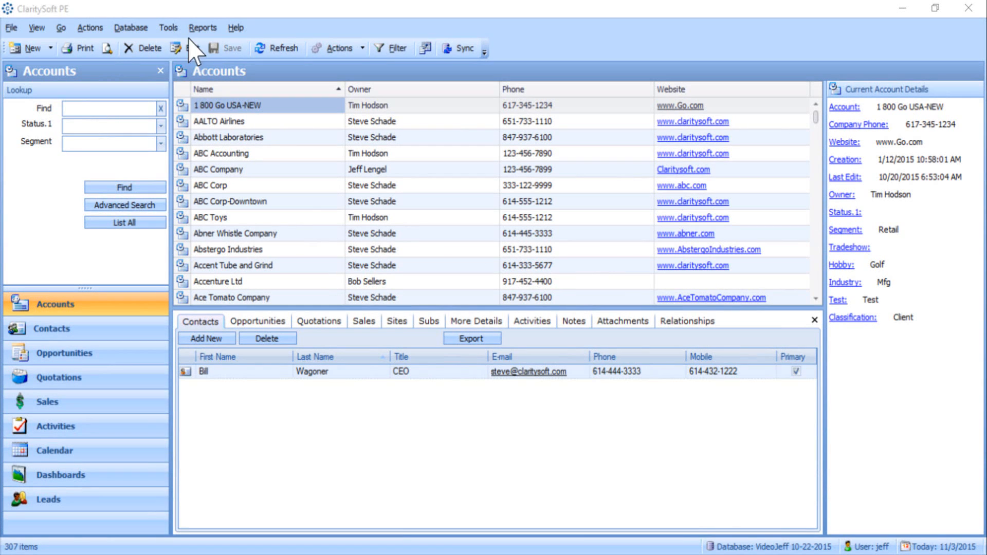
Step: Show the Tools menu commands over the Accounts list
left_click(168, 27)
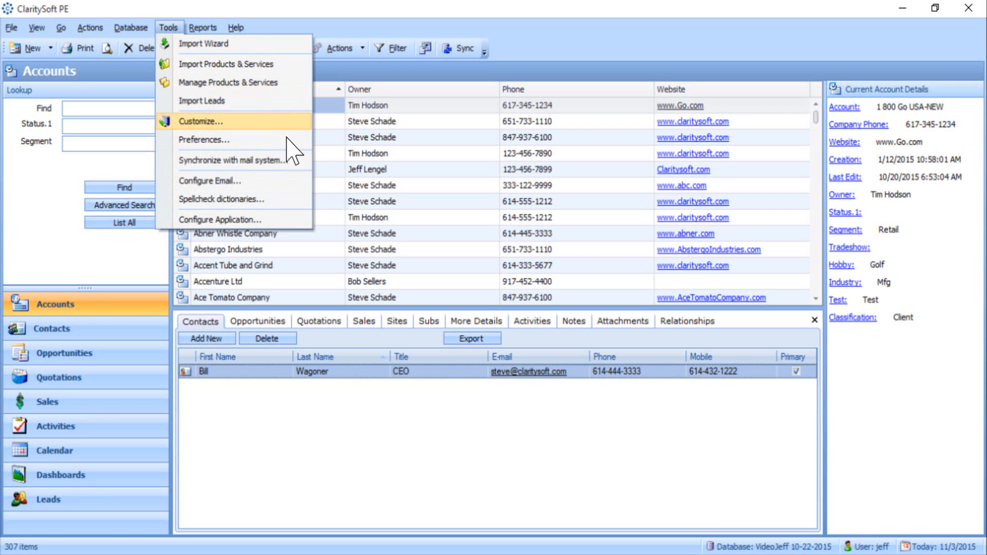
Step: Bring up MailSystem Synchronization with its import, export, delete and update options expanded
left_click(232, 160)
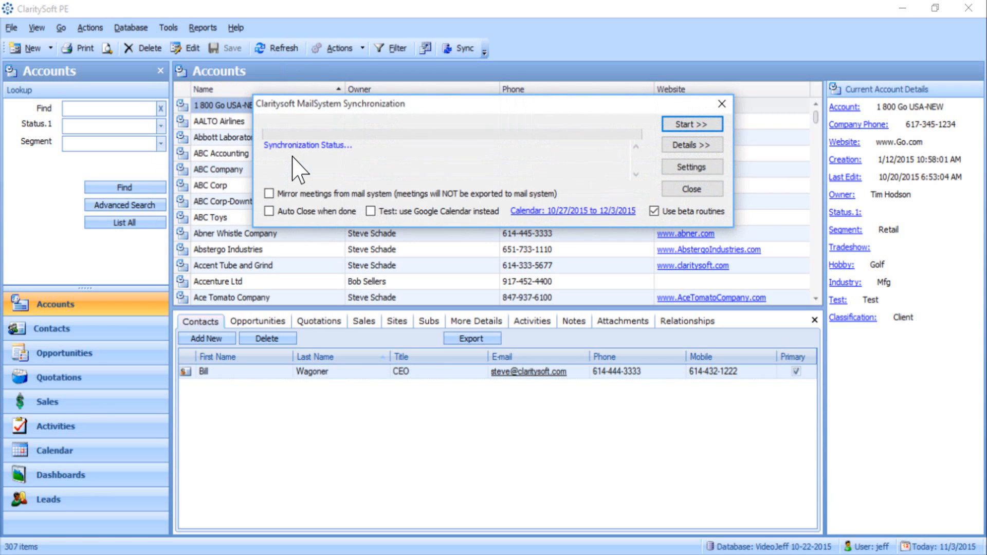
mouse_move(609, 160)
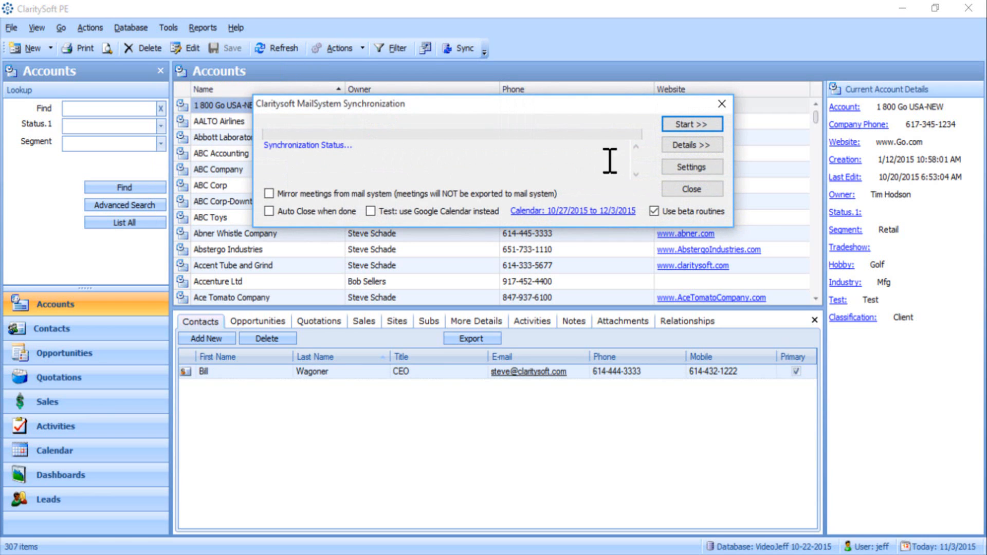
left_click(691, 145)
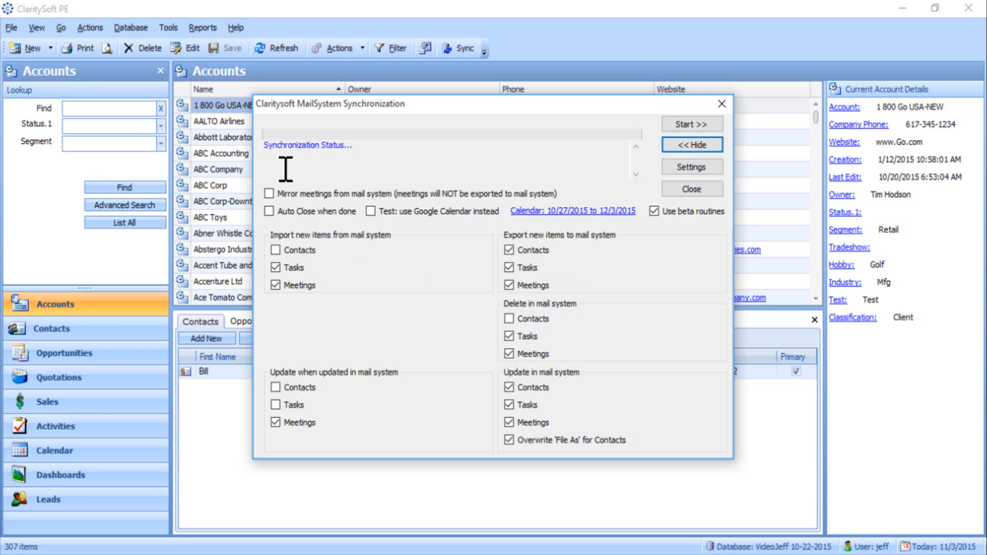
left_click(268, 193)
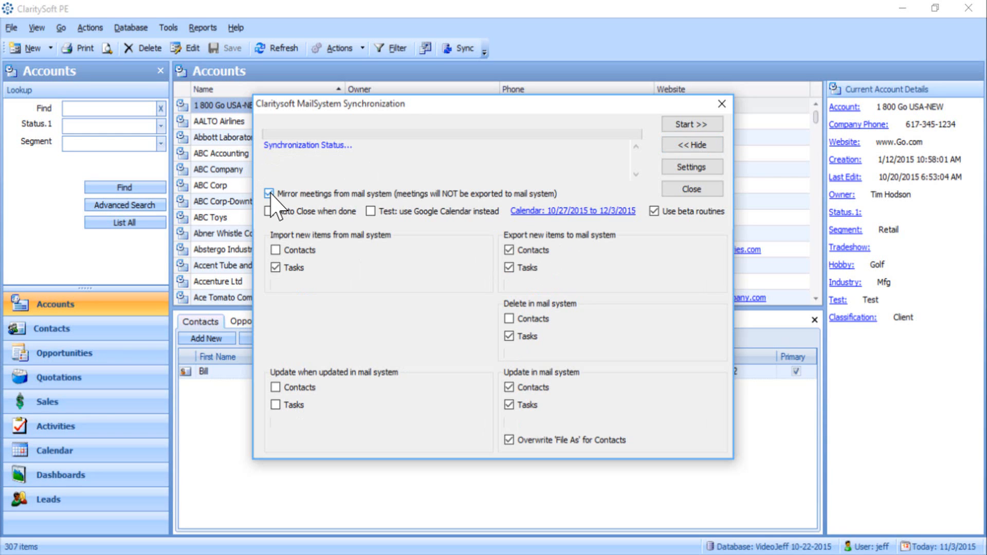
left_click(269, 195)
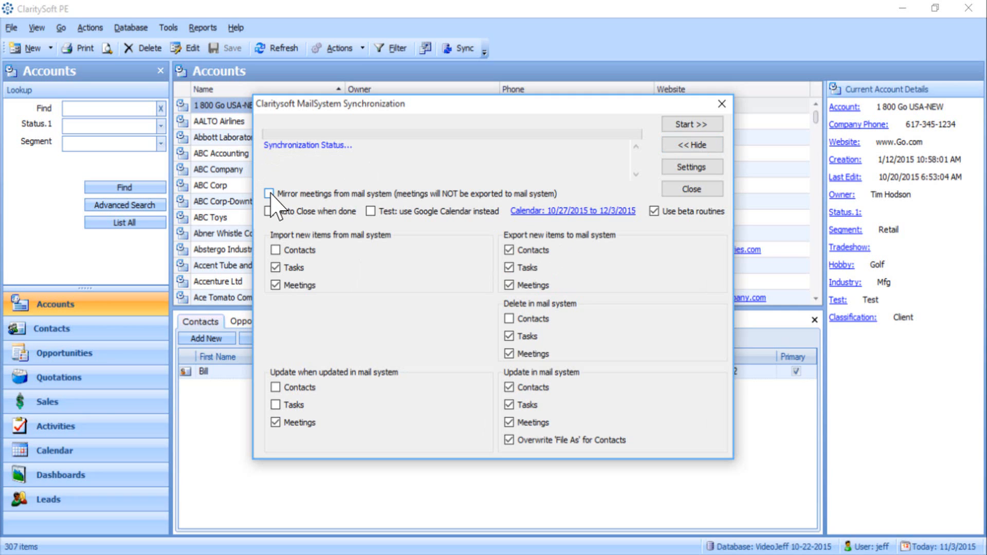
left_click(270, 211)
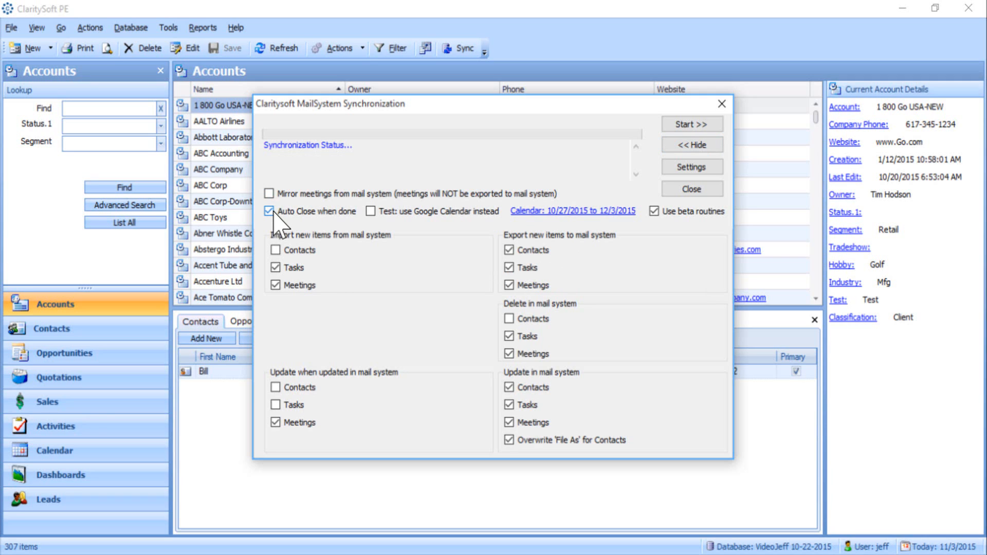
left_click(270, 211)
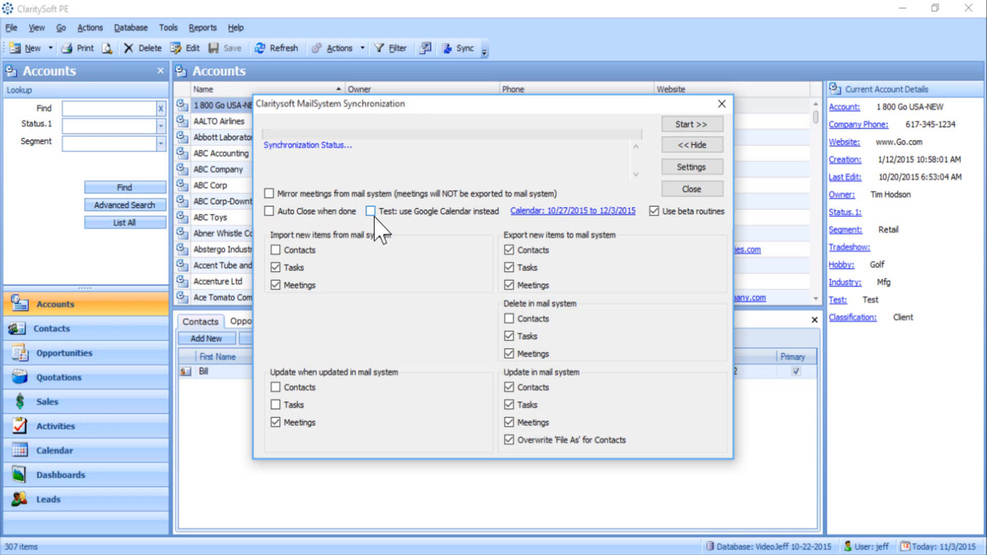
left_click(370, 210)
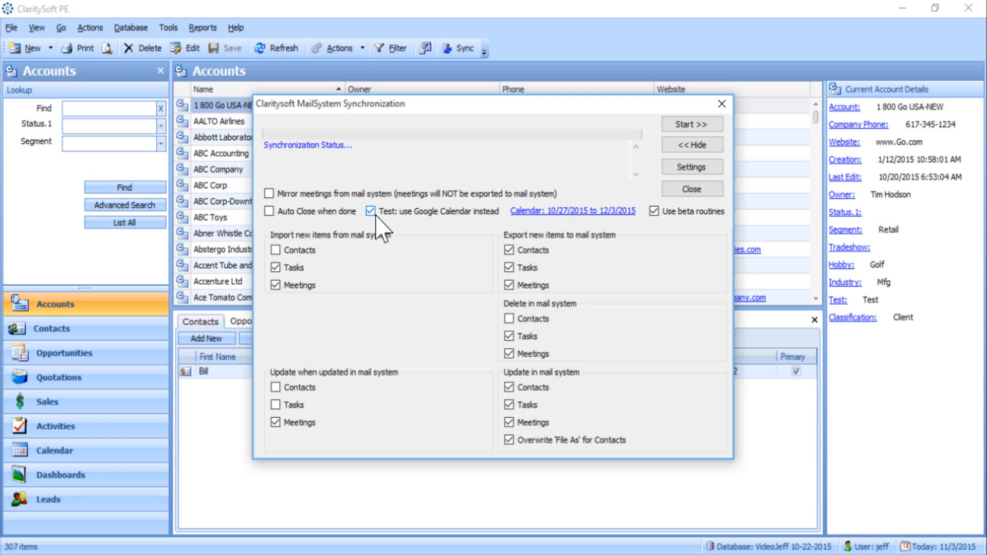
left_click(370, 211)
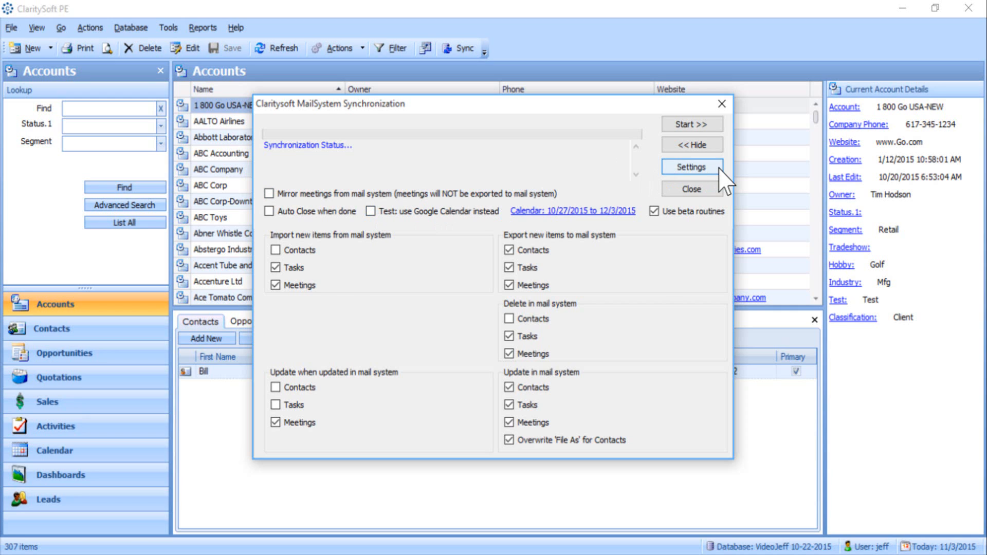
left_click(690, 167)
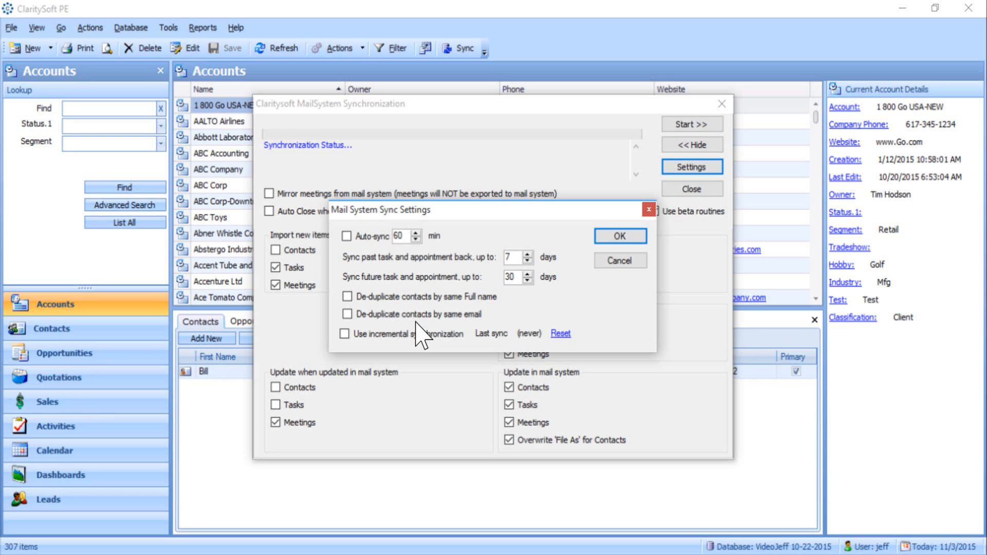
Step: Show Mail System Sync Settings with tasks synced 7 days back and 30 days ahead
left_click(345, 333)
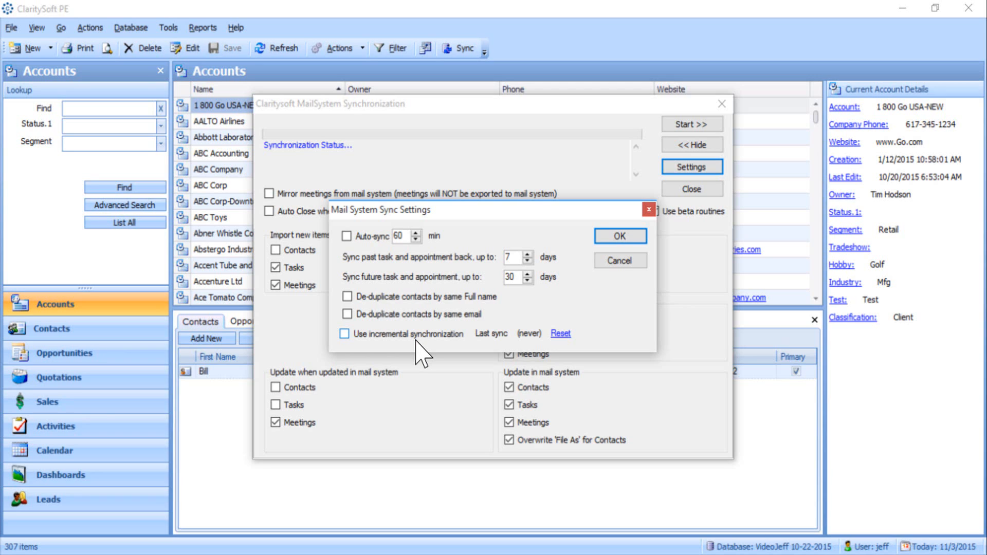
Step: Confirm the sync settings, complete the synchronization successfully and return to the Accounts list
left_click(619, 236)
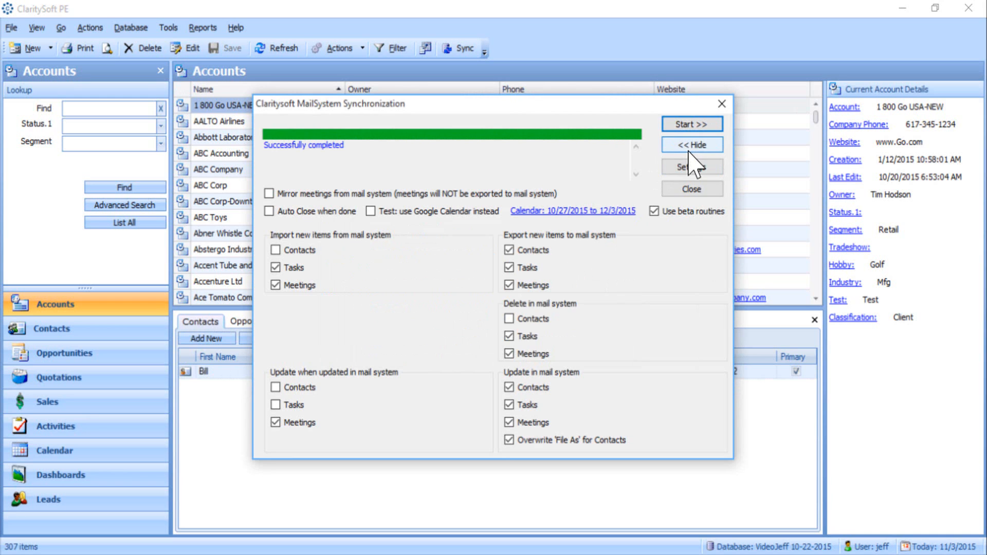
left_click(691, 189)
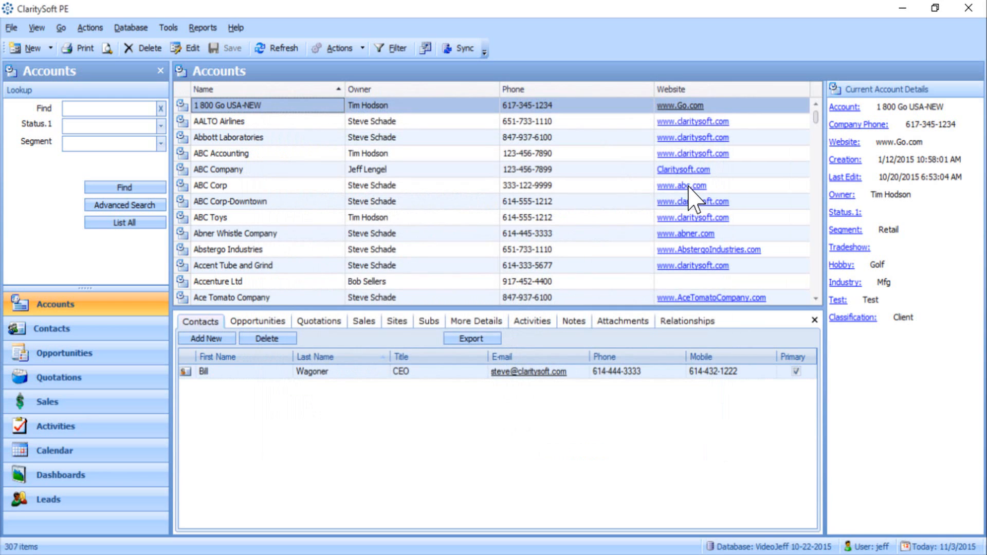